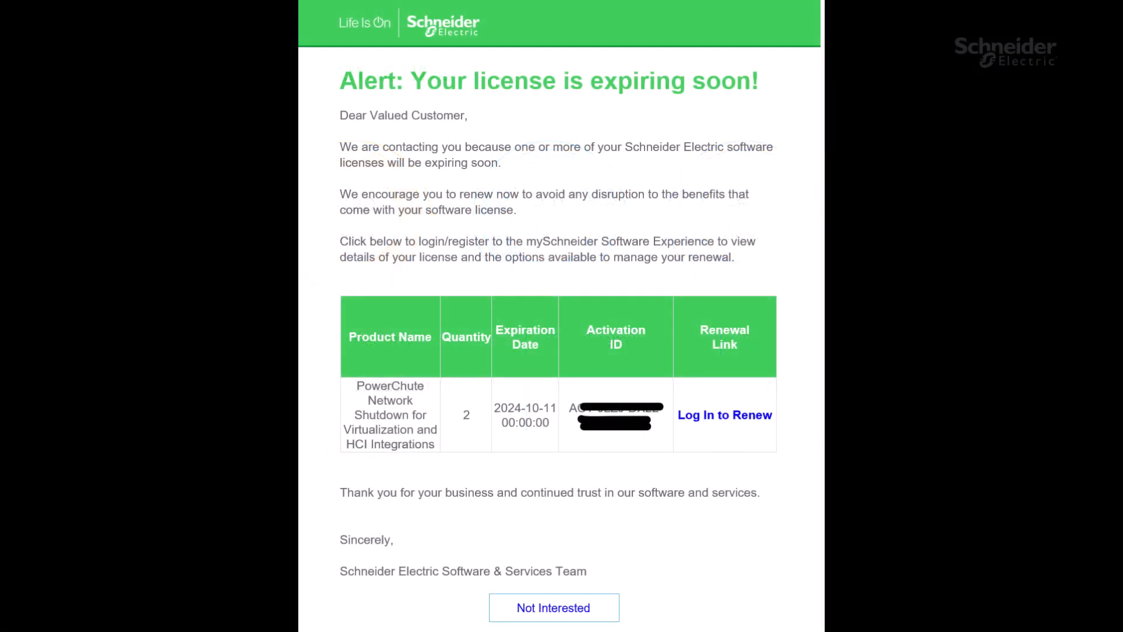
Follow the expiry email's 'Log In to Renew' link to the mySchneider sign-in page
scroll(down, 3)
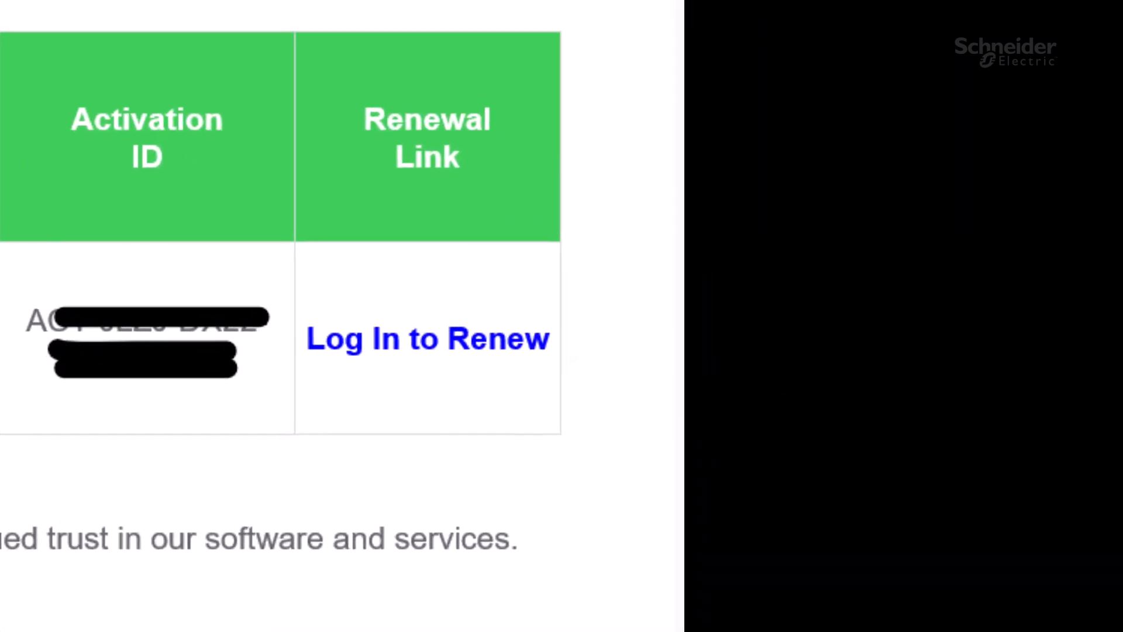
click(427, 338)
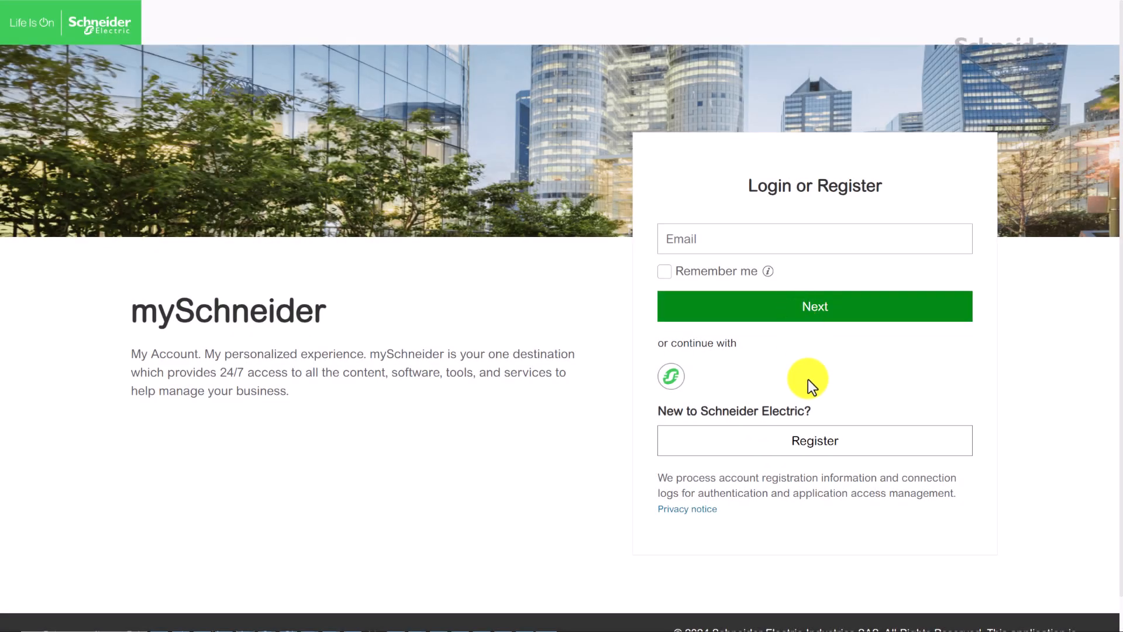
Continue signing in to mySchneider to reach the PowerChute license renewal options
click(815, 440)
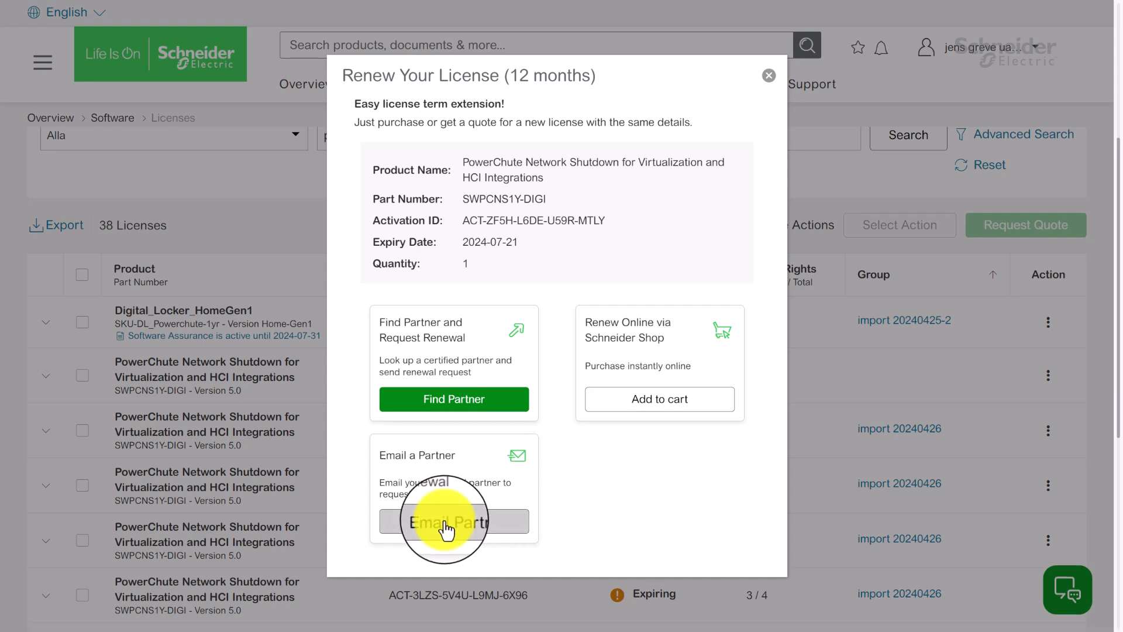
click(453, 520)
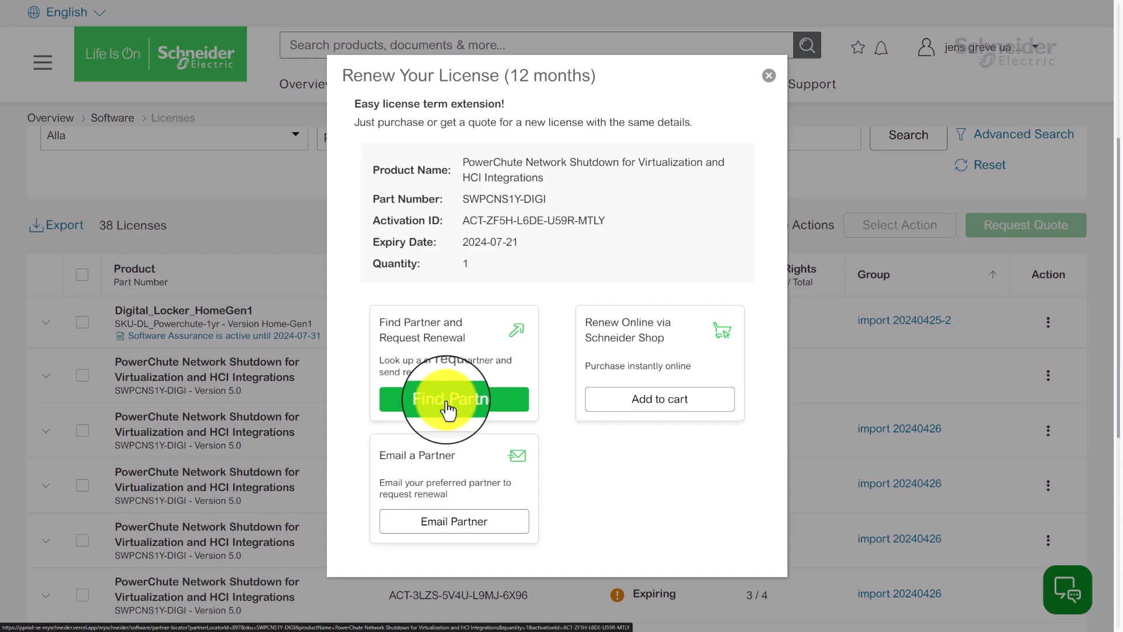
click(453, 399)
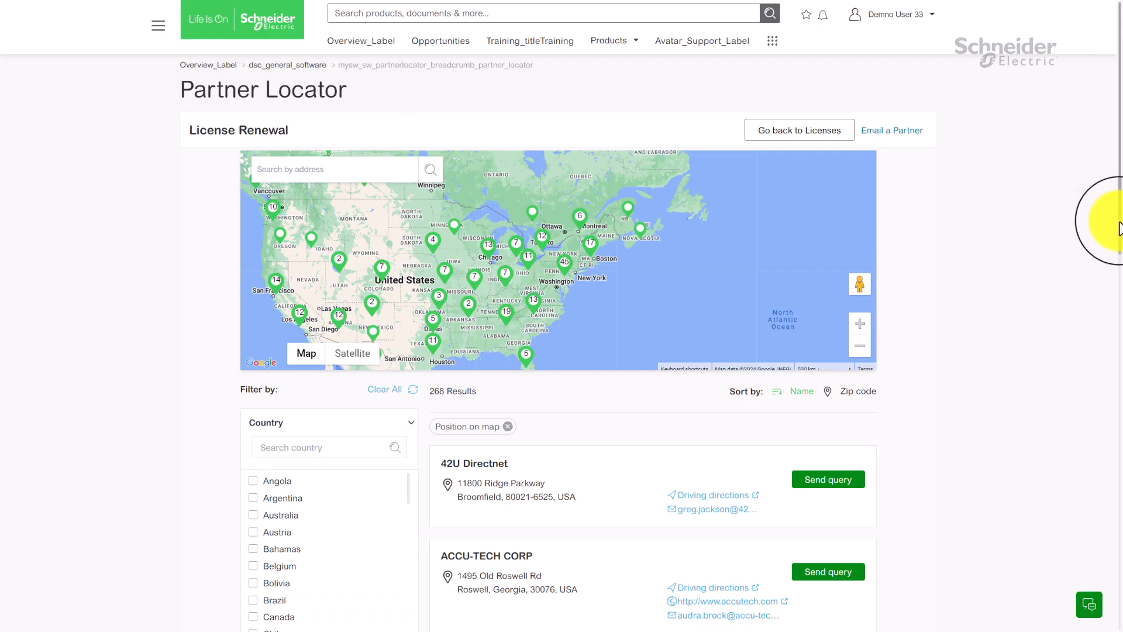
scroll(down, 3)
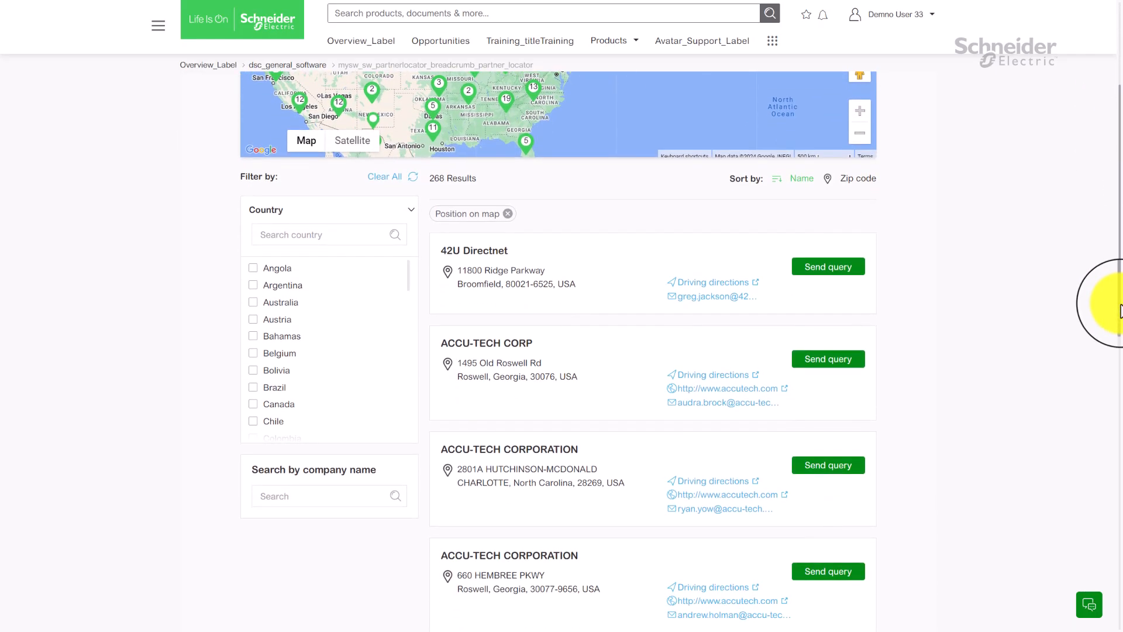
click(827, 464)
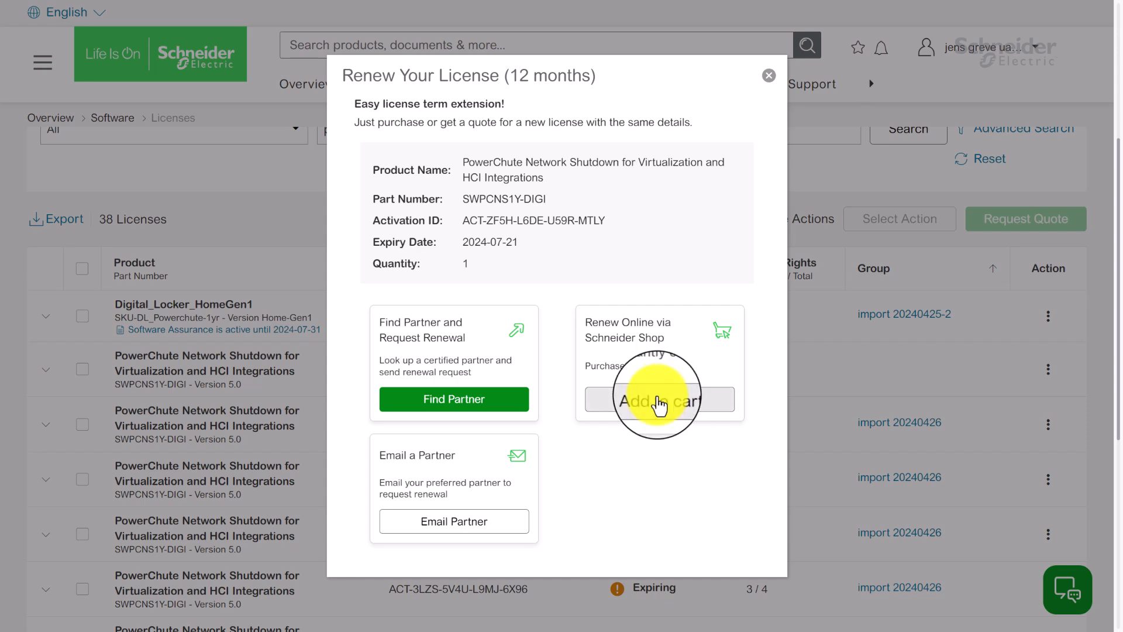
click(658, 399)
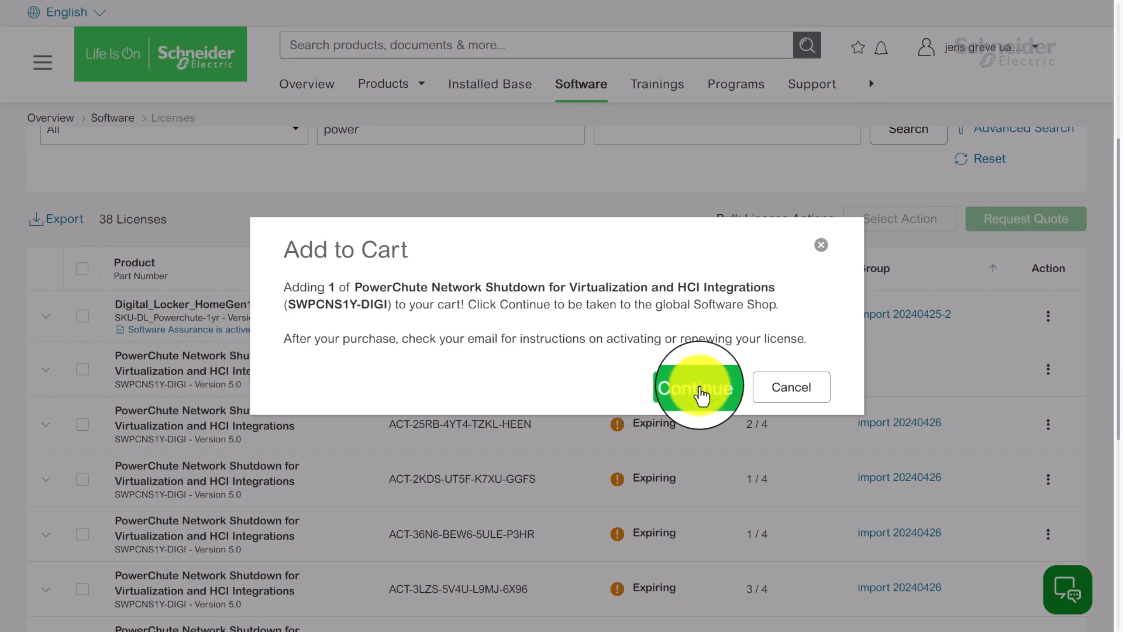
Continue to the Software Shop and proceed to payment for the 9,264 USD PowerChute renewal
click(698, 387)
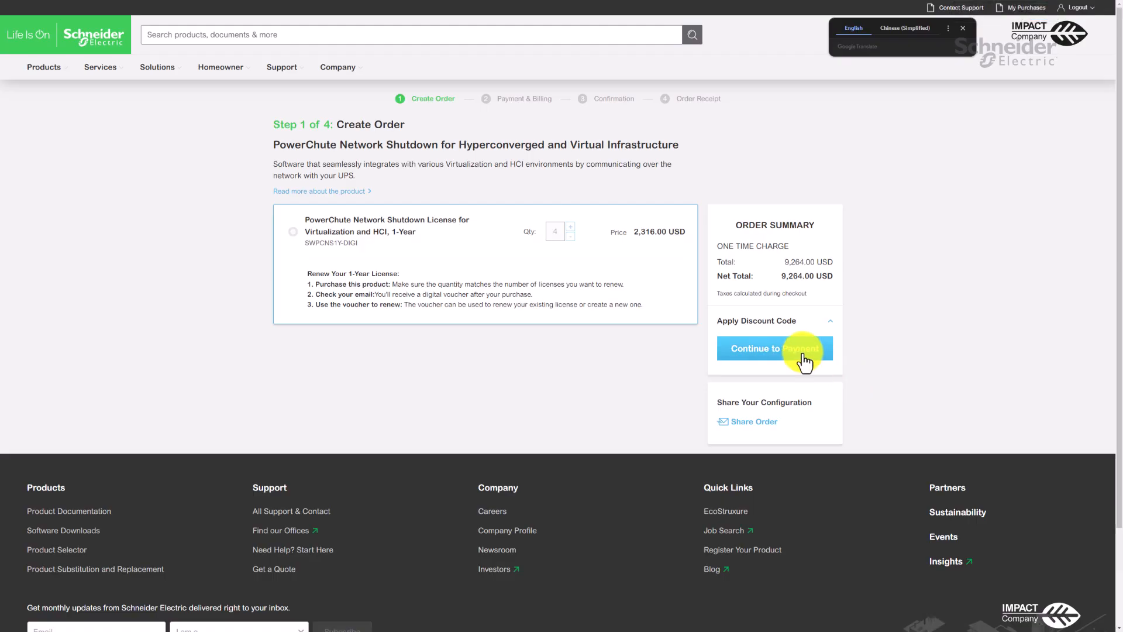
click(774, 348)
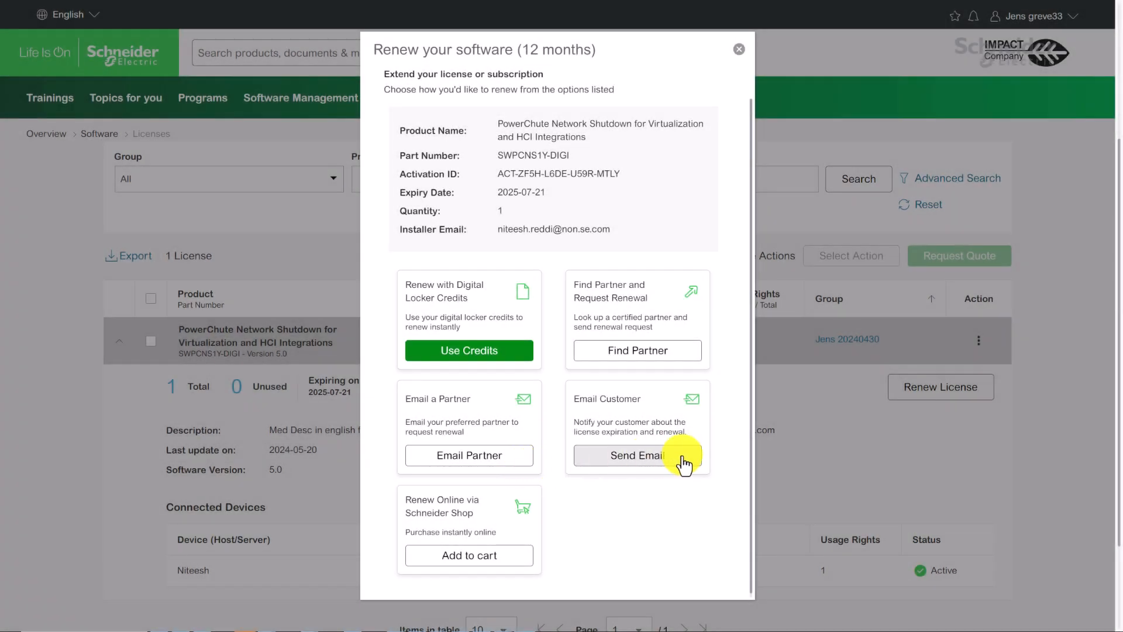
click(636, 456)
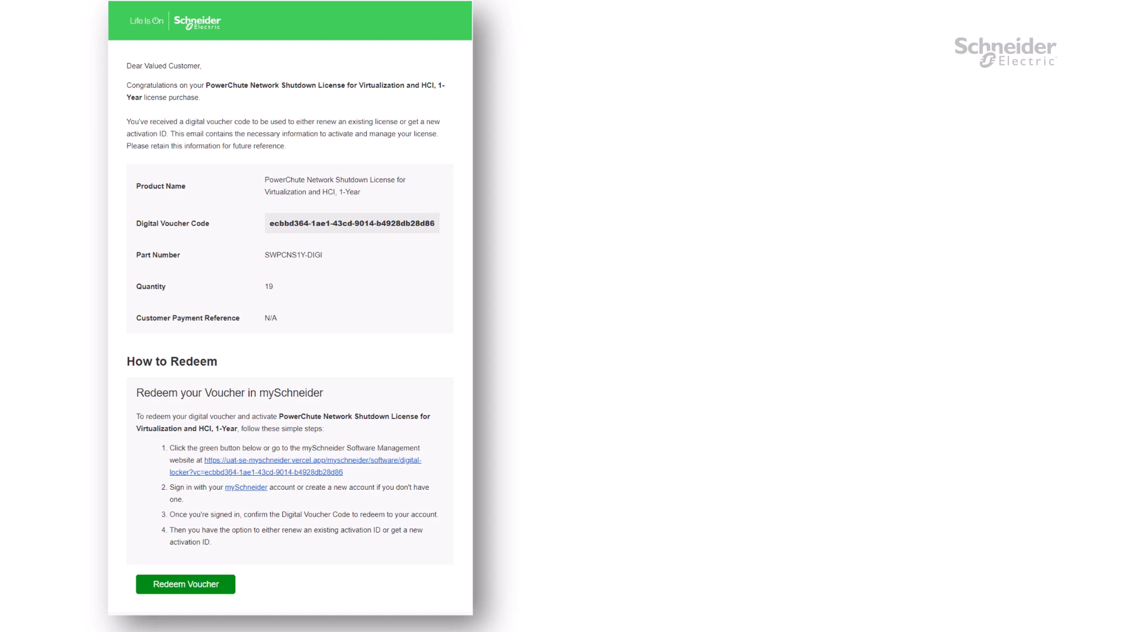
scroll(down, 3)
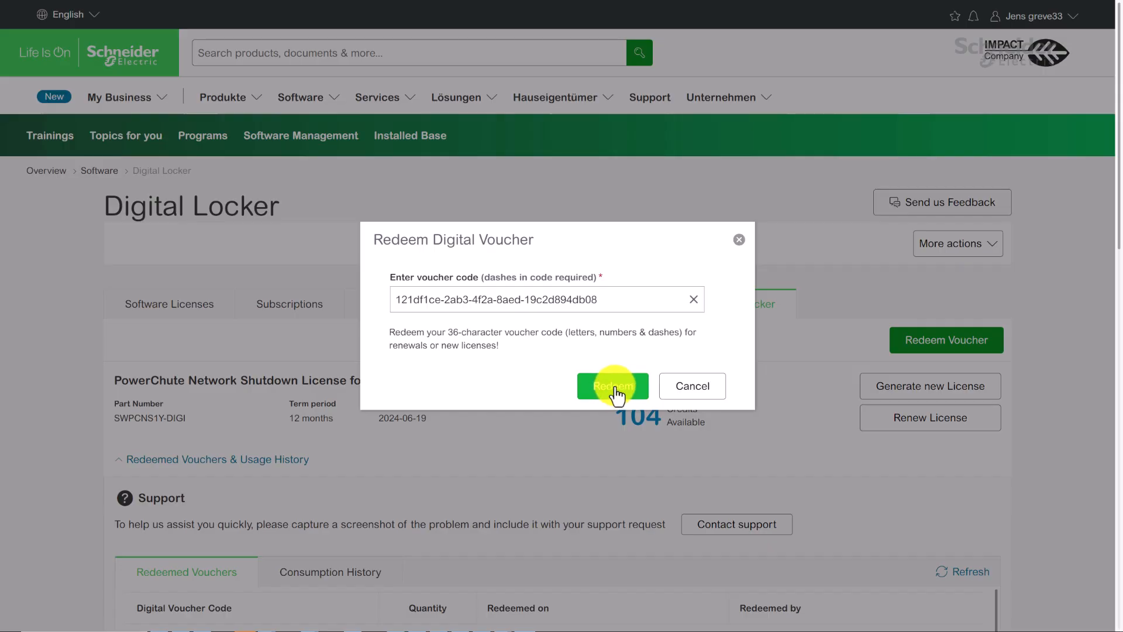
click(612, 386)
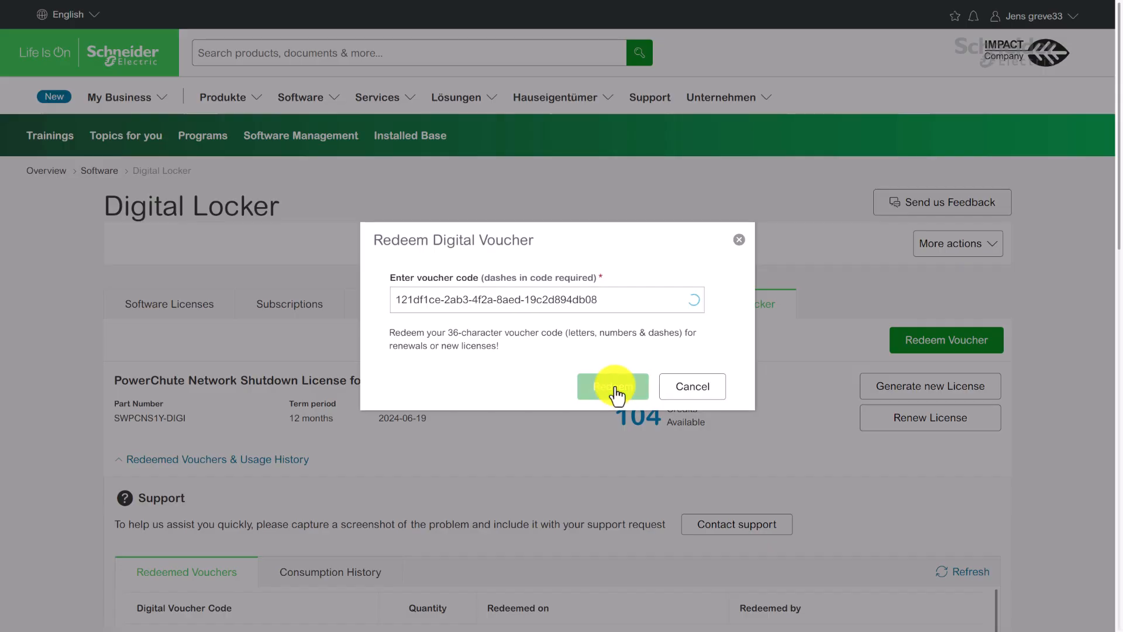
click(613, 386)
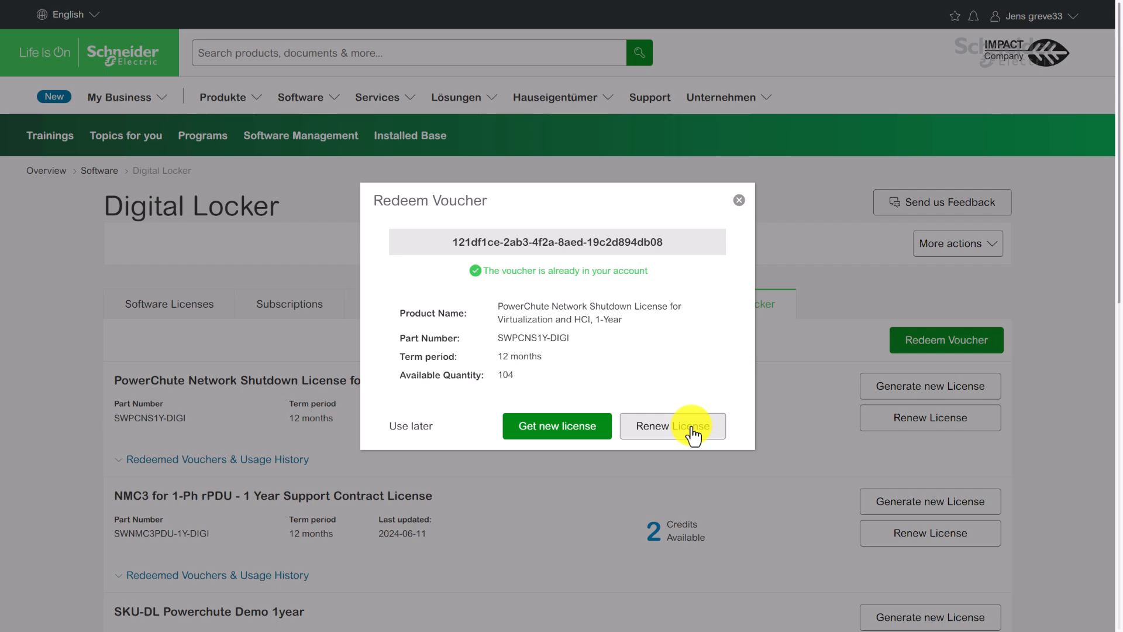
click(671, 425)
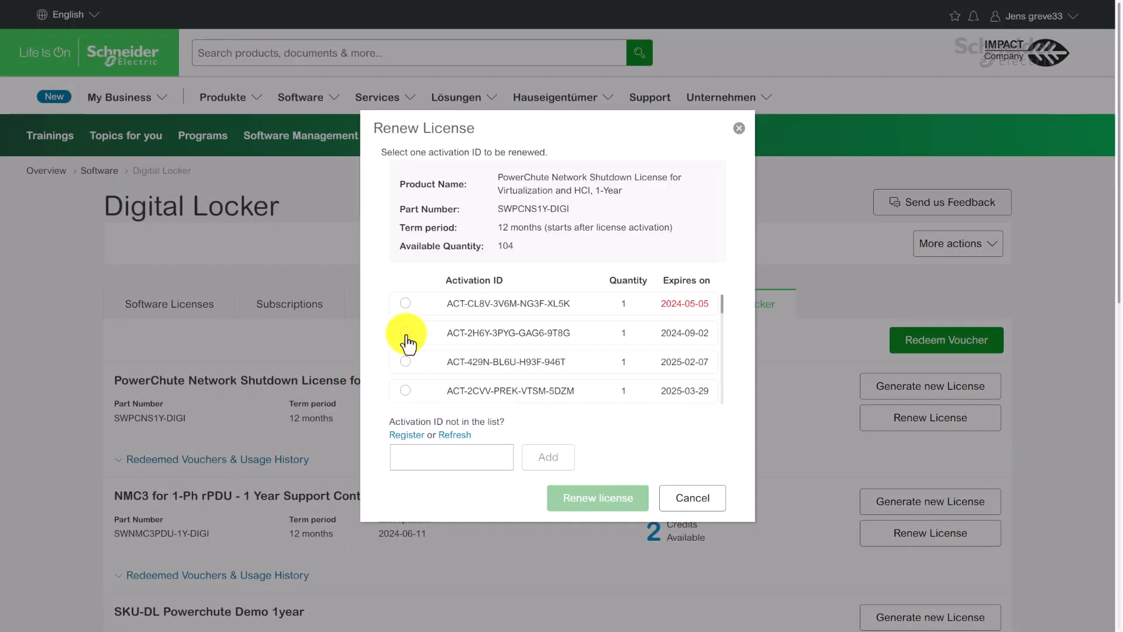
click(406, 332)
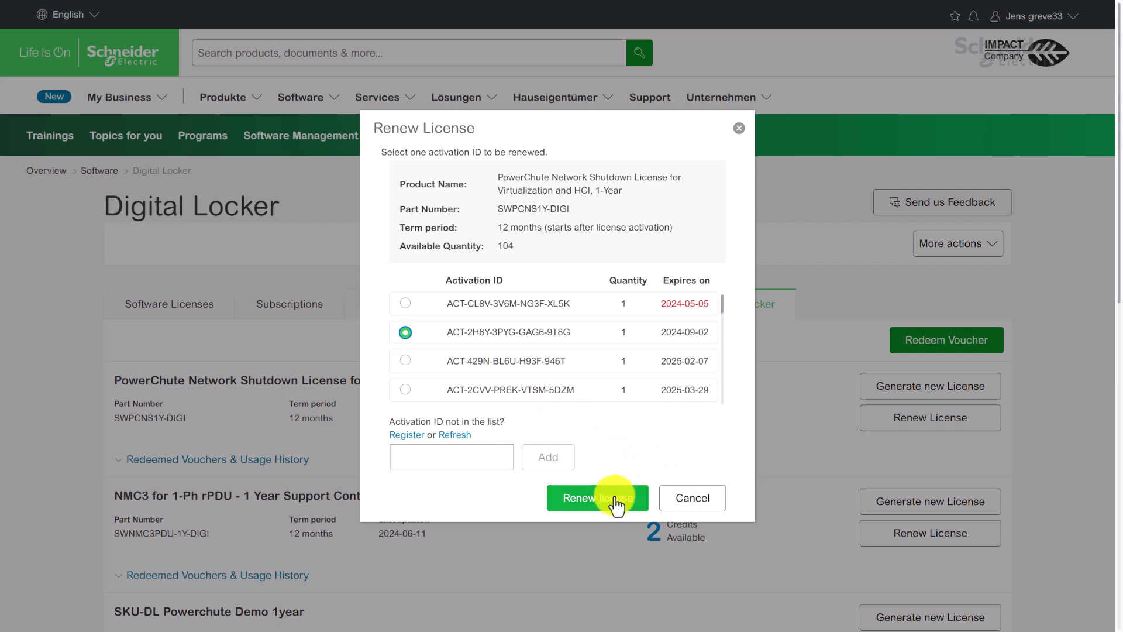
click(598, 498)
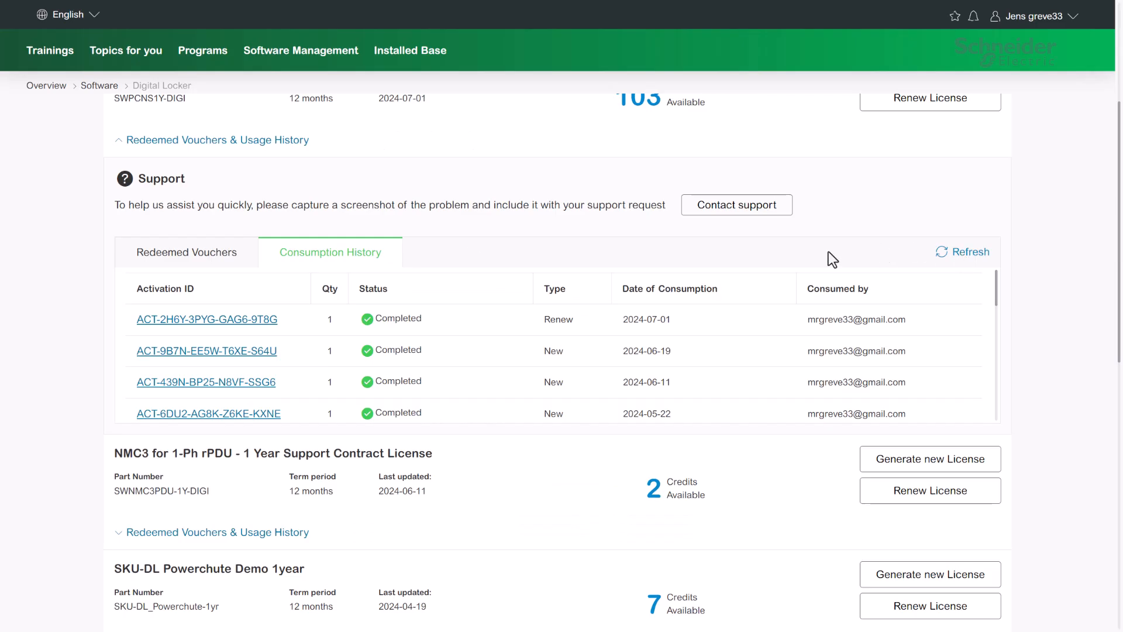